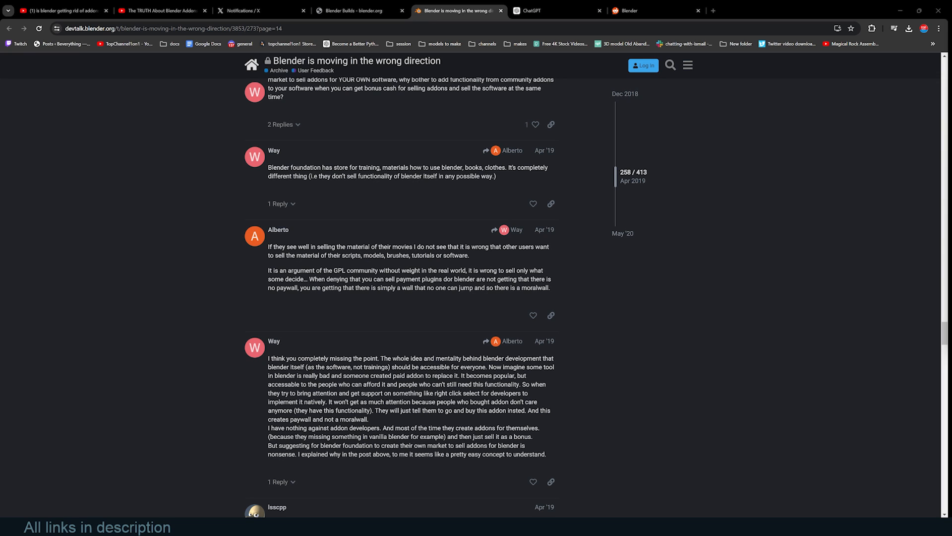
mouse_move(661, 346)
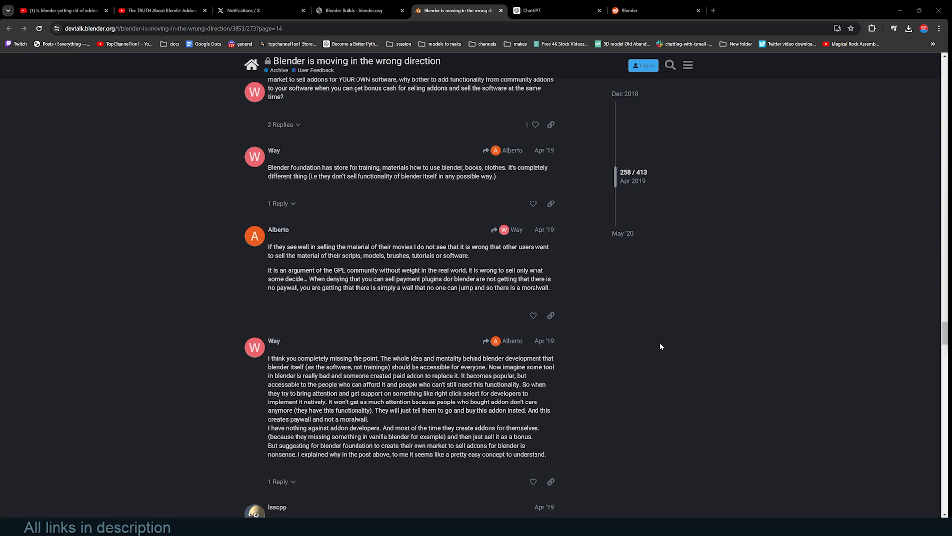
mouse_move(600, 421)
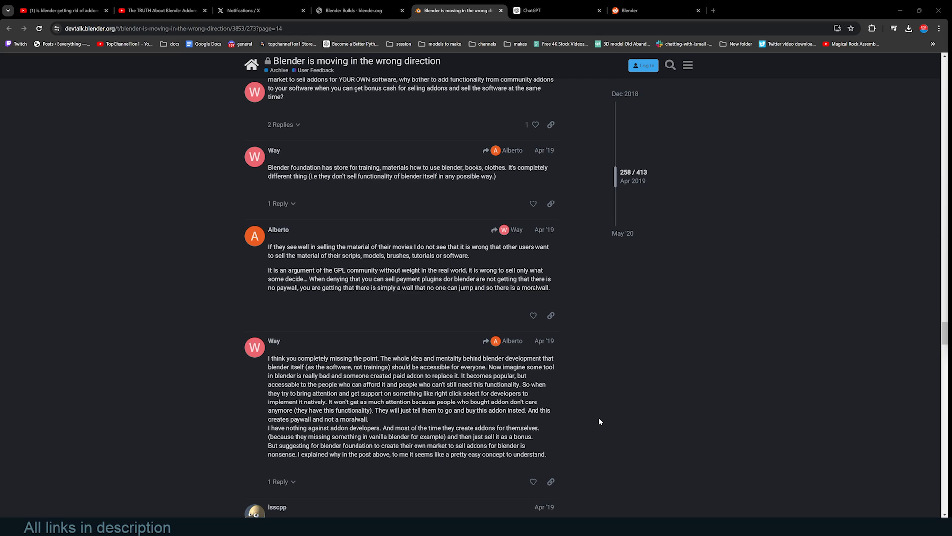
Step: Bring up Blender 4.2's Preferences on Extensions, listing core add-ons like FBX and glTF
left_click(357, 11)
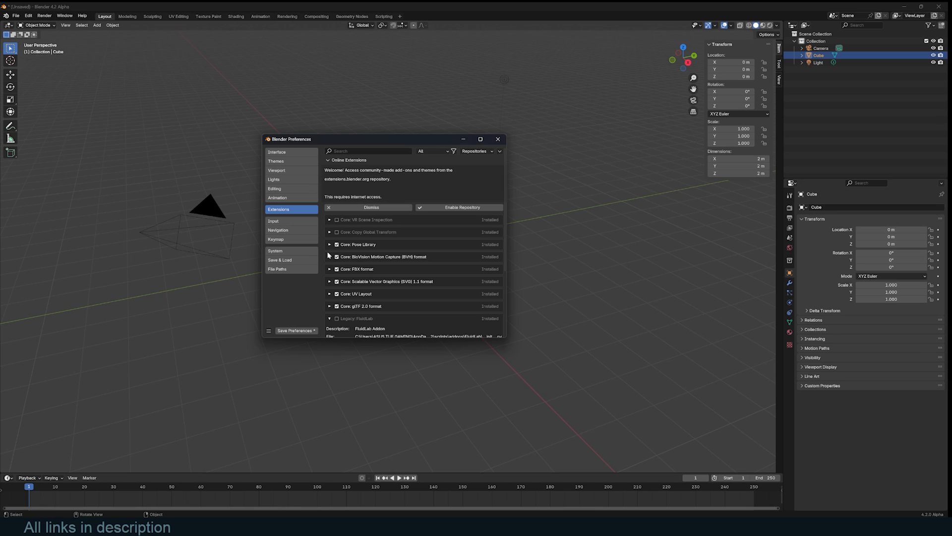
mouse_move(305, 219)
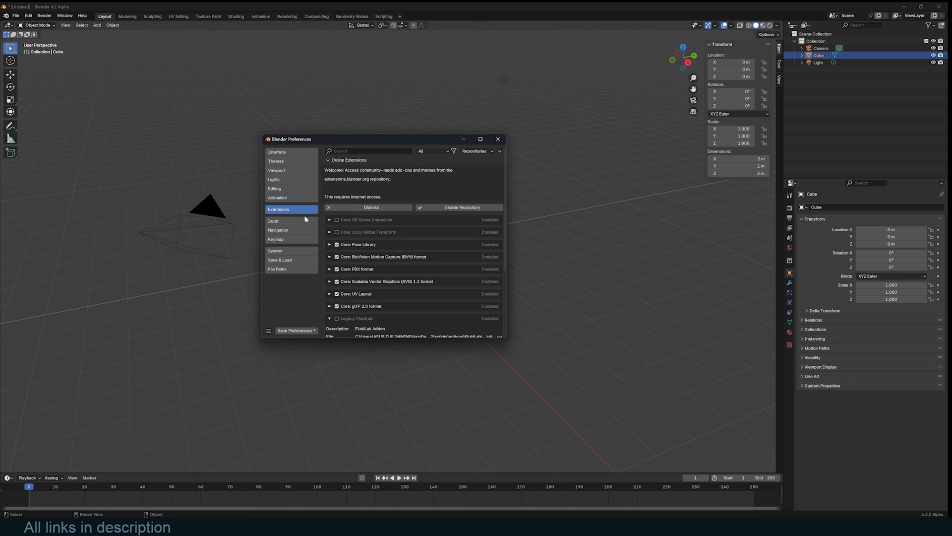
mouse_move(452, 268)
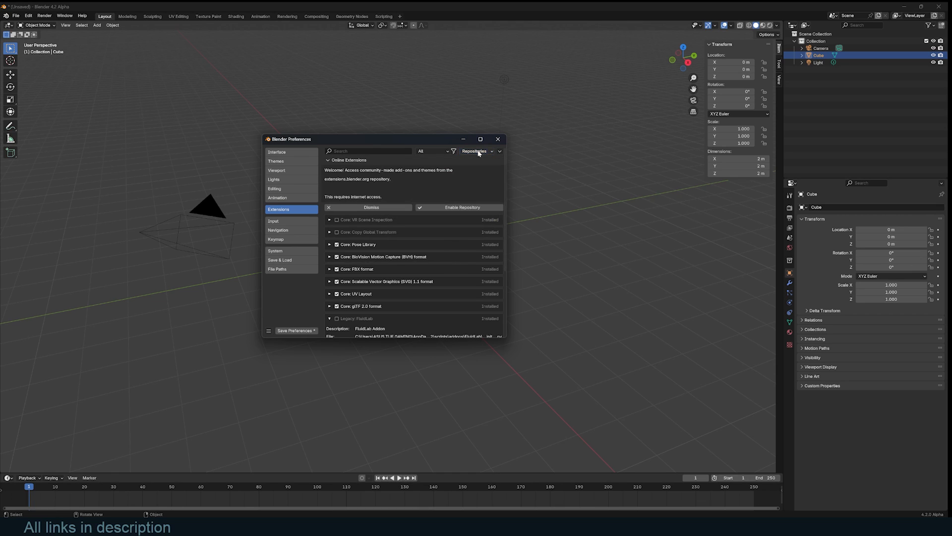
mouse_move(472, 163)
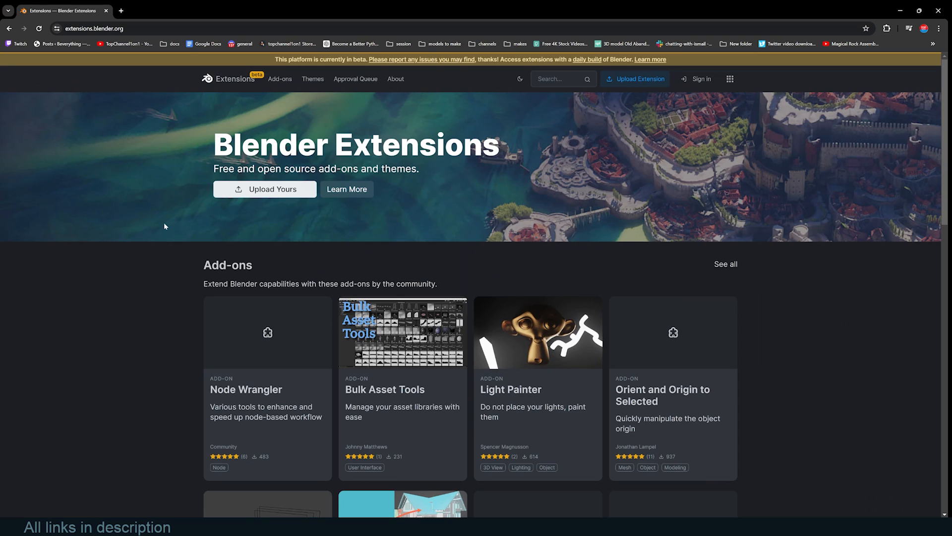
mouse_move(293, 239)
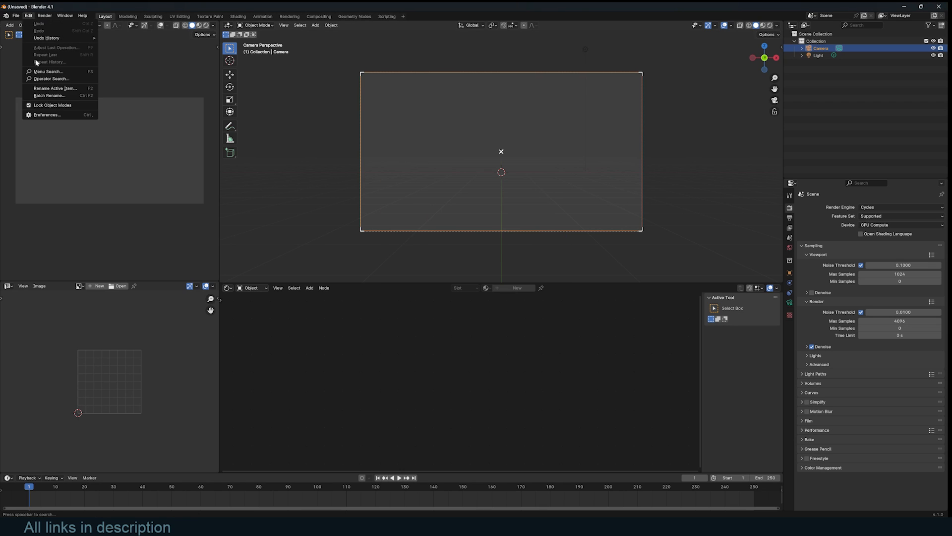
Step: Open Blender 4.1's Add-ons Install file browser in the Documents folder
left_click(47, 115)
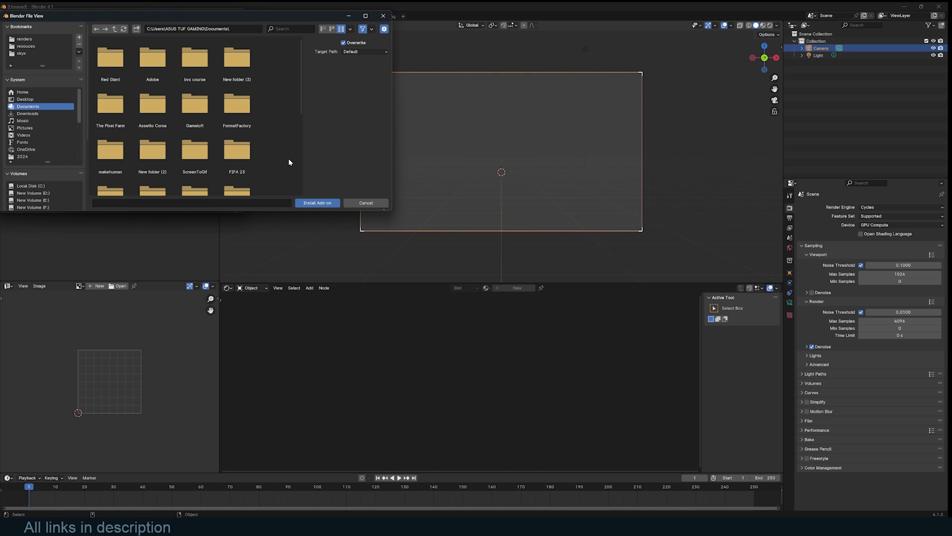
mouse_move(327, 188)
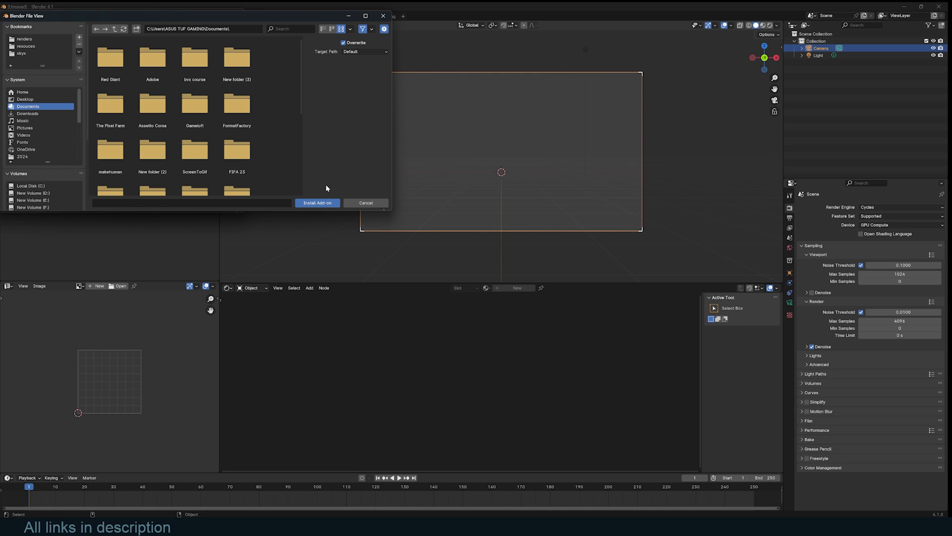
mouse_move(373, 208)
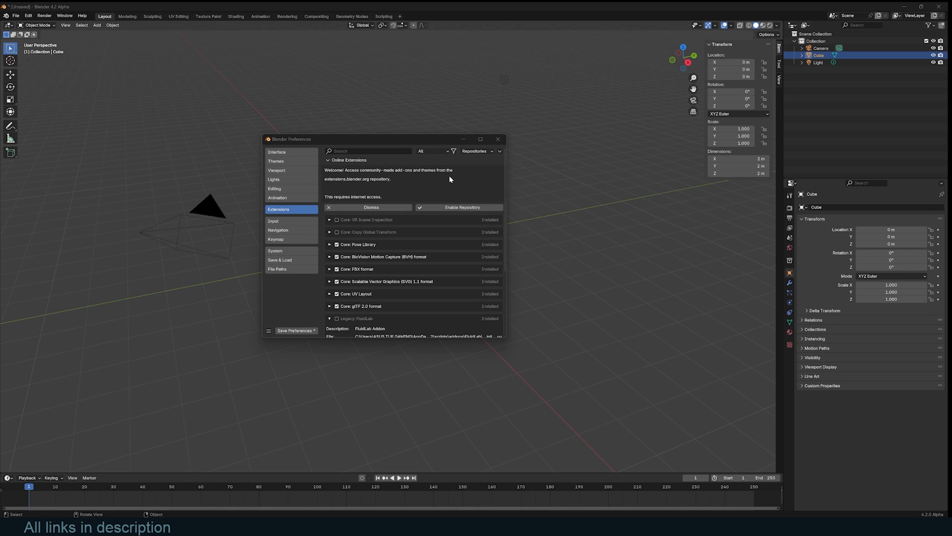
Step: Choose Install Legacy Add-on from the Extensions dropdown to load FluidLab_v1.0.0.zip
left_click(499, 151)
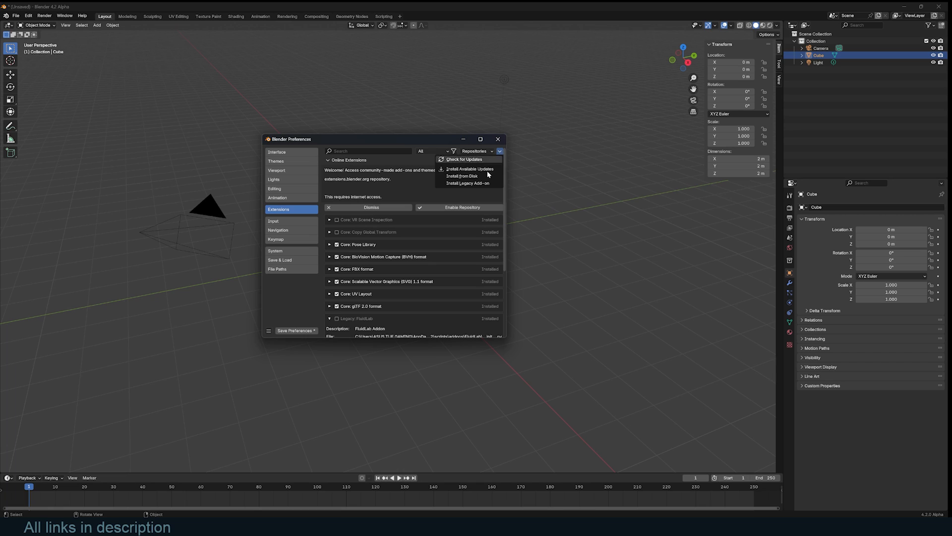
mouse_move(459, 169)
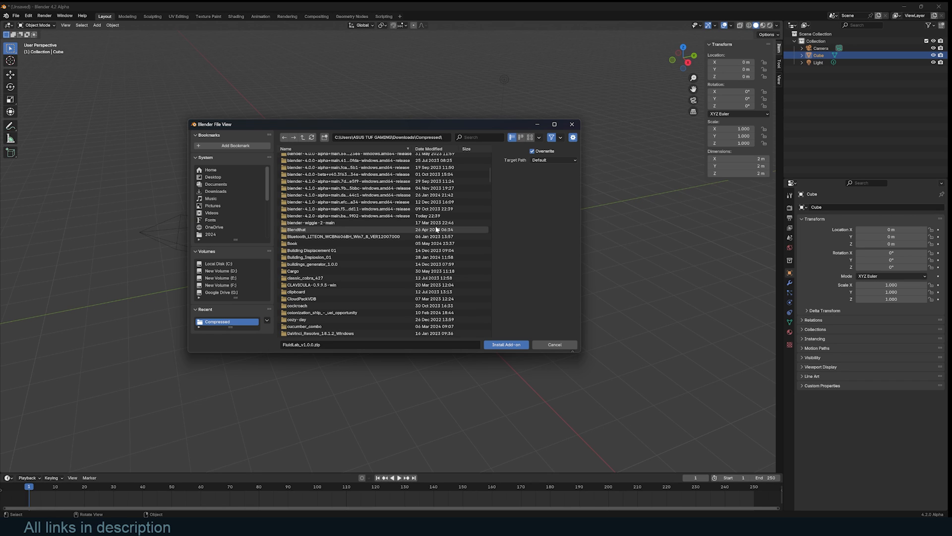
left_click(506, 344)
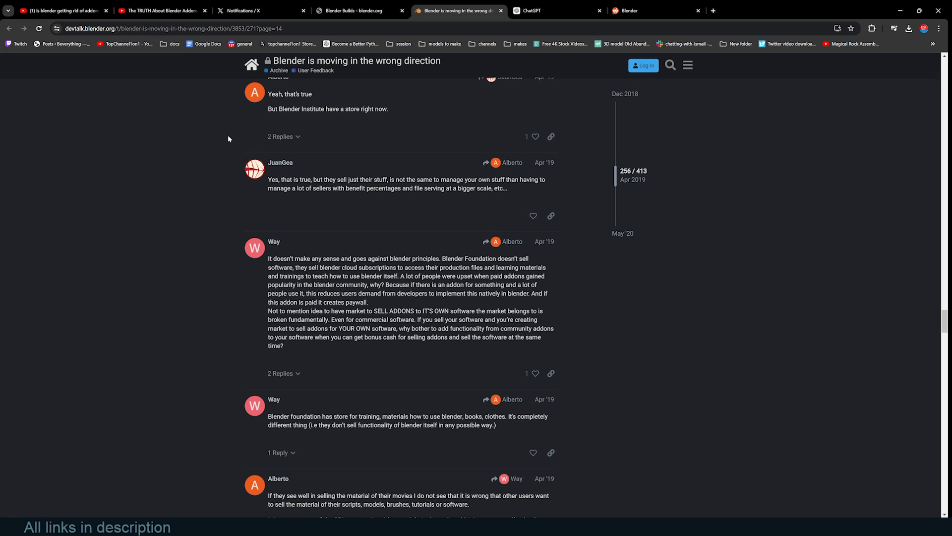
mouse_move(296, 199)
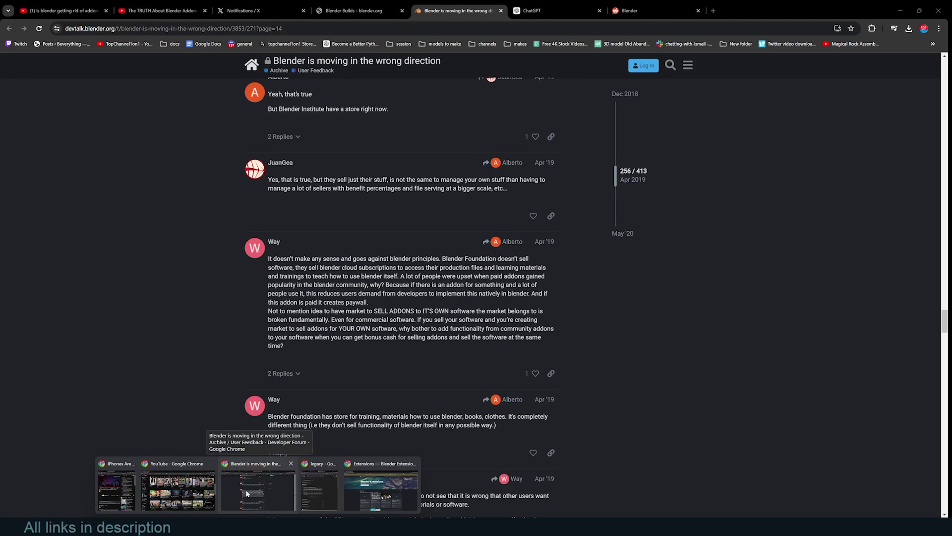
Step: Bring Chrome forward from the daily builds page to the Blender Market homepage
left_click(357, 9)
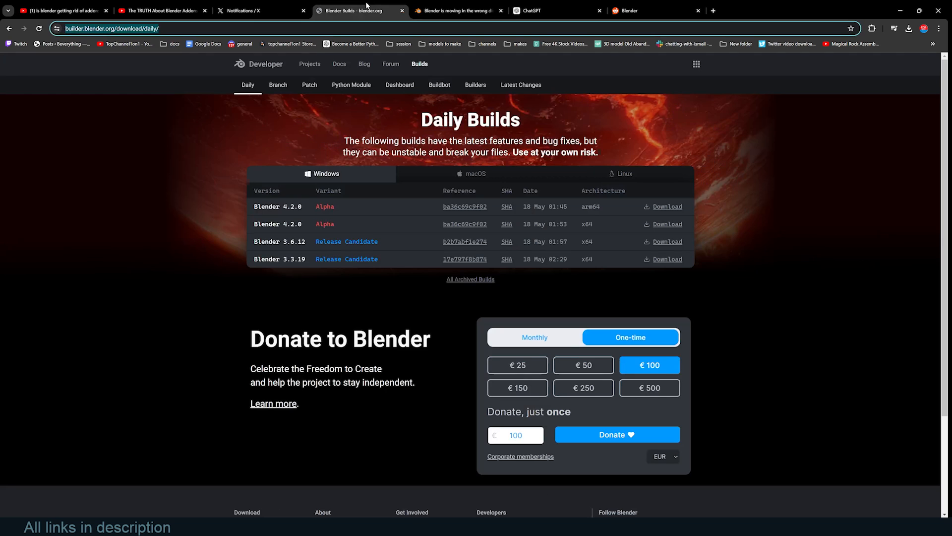
left_click(261, 11)
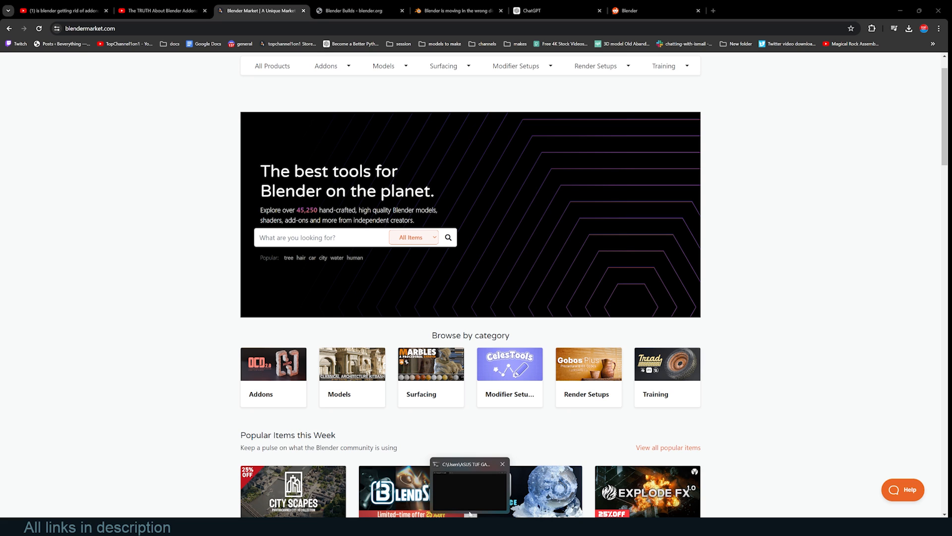
left_click(455, 11)
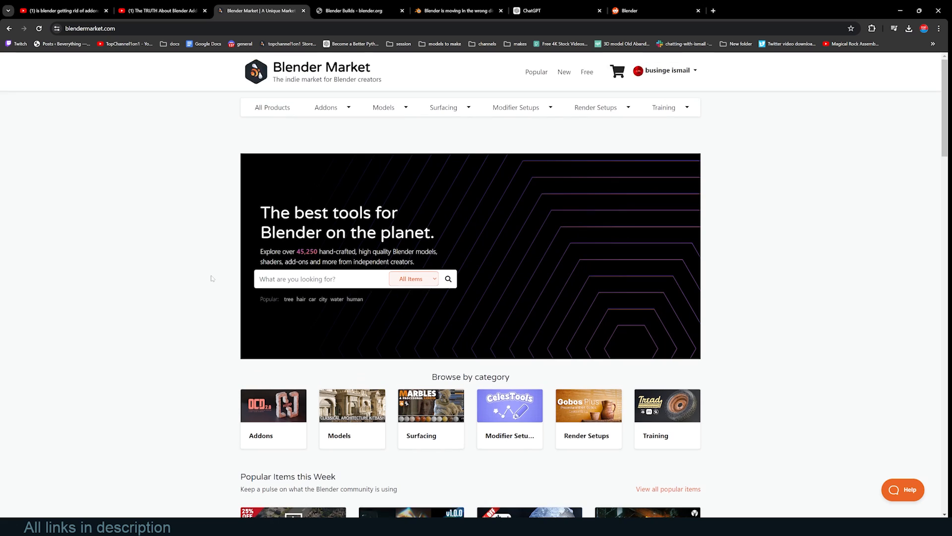
scroll("down", 3)
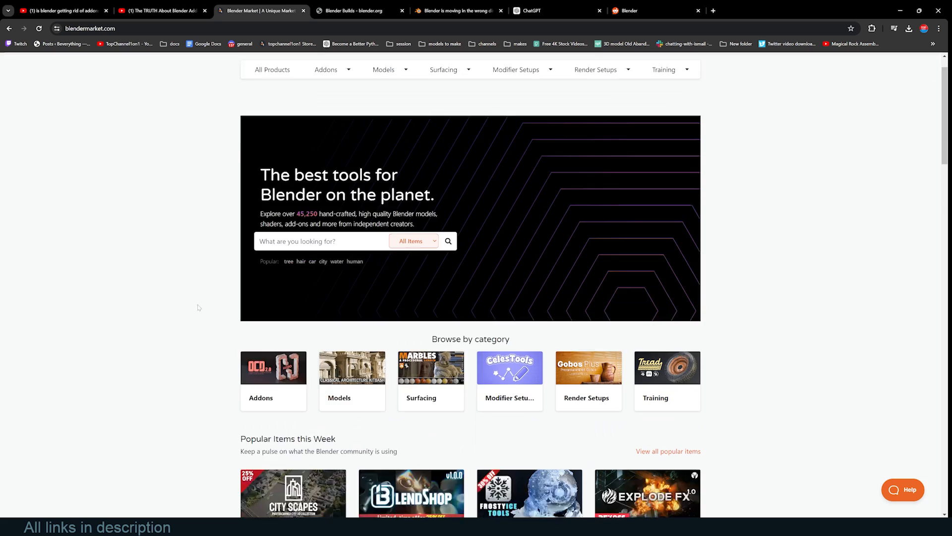
scroll("down", 3)
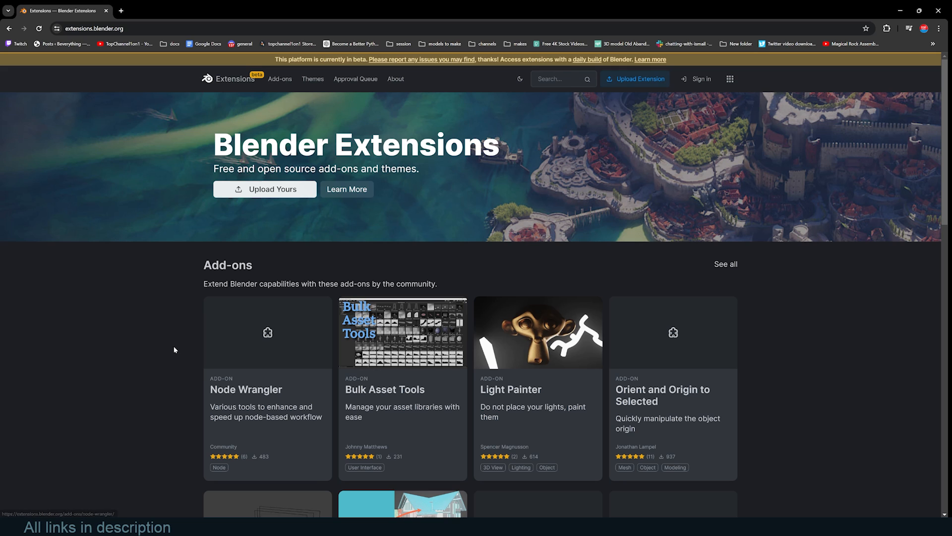
mouse_move(178, 329)
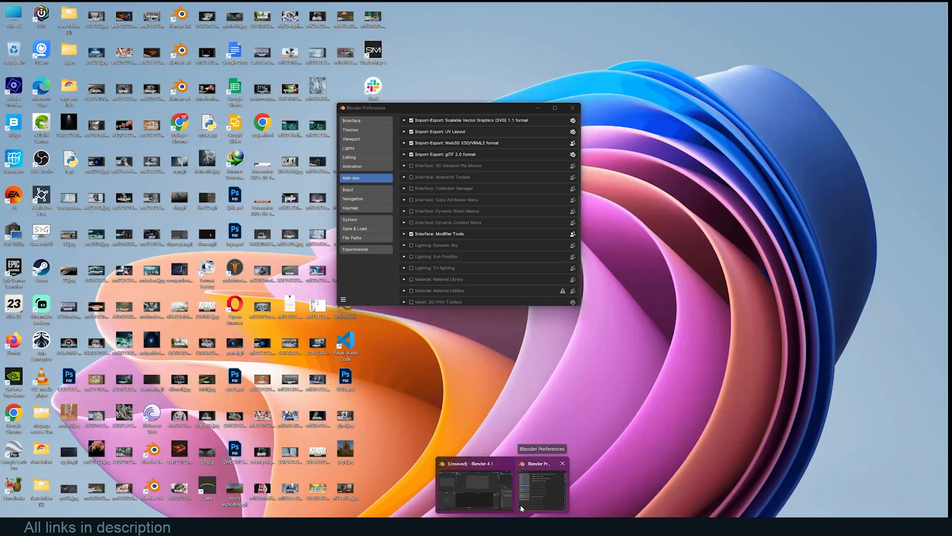
Step: Return to Blender 4.2's Extensions preferences via the taskbar preview
left_click(464, 485)
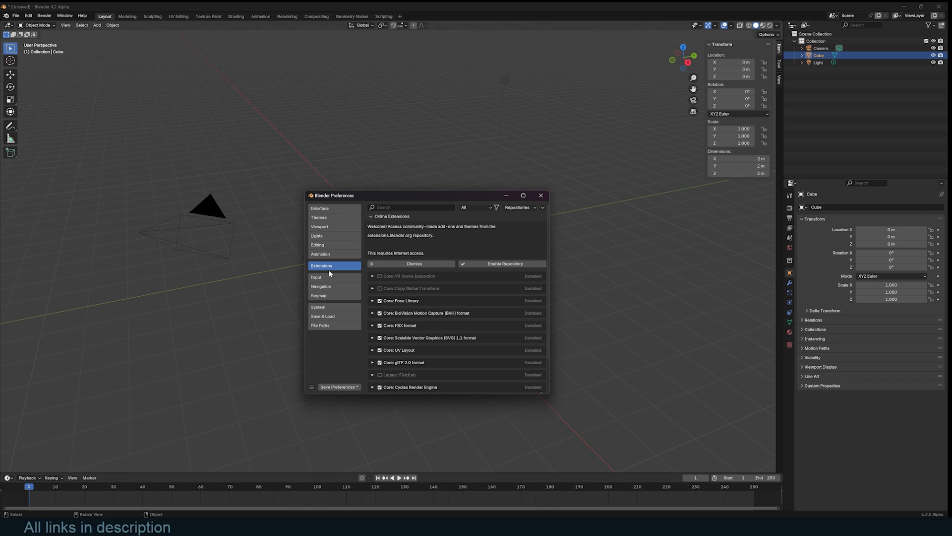
mouse_move(460, 244)
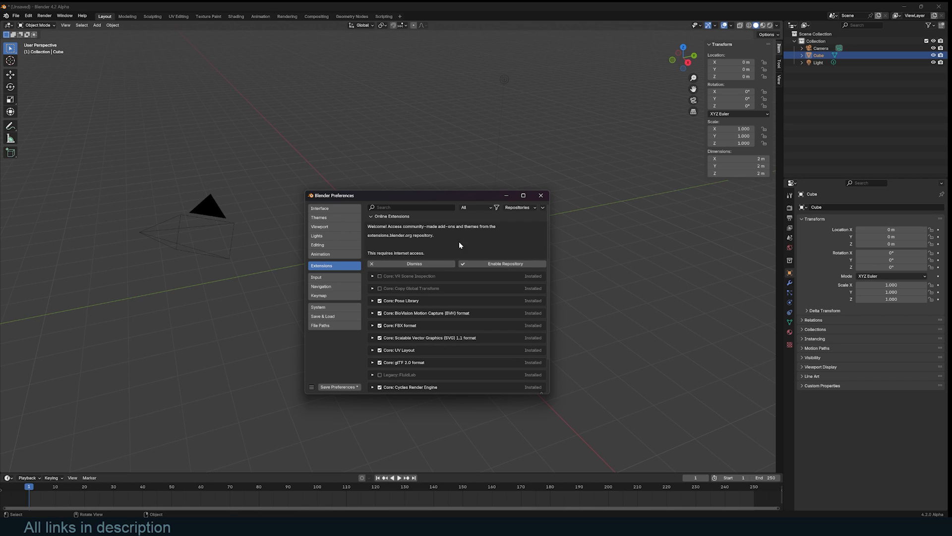
mouse_move(442, 251)
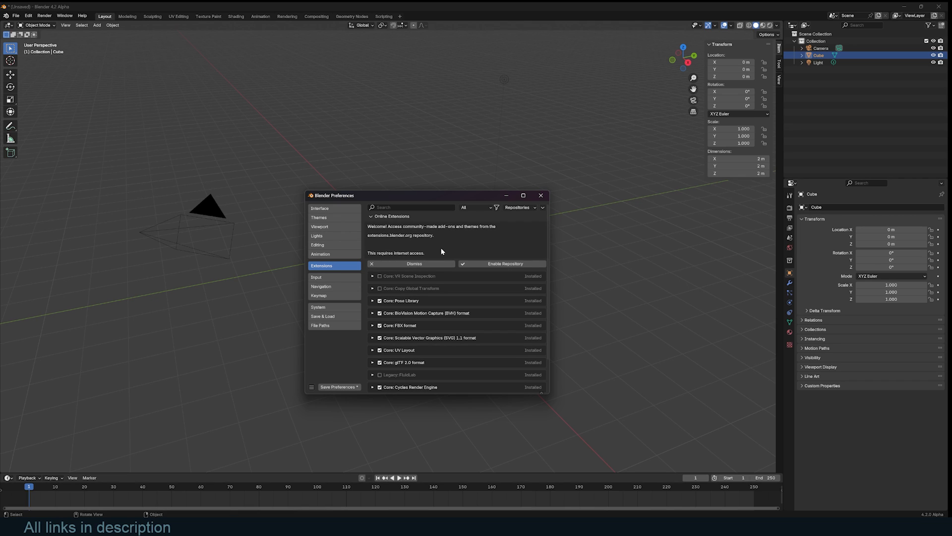
mouse_move(514, 229)
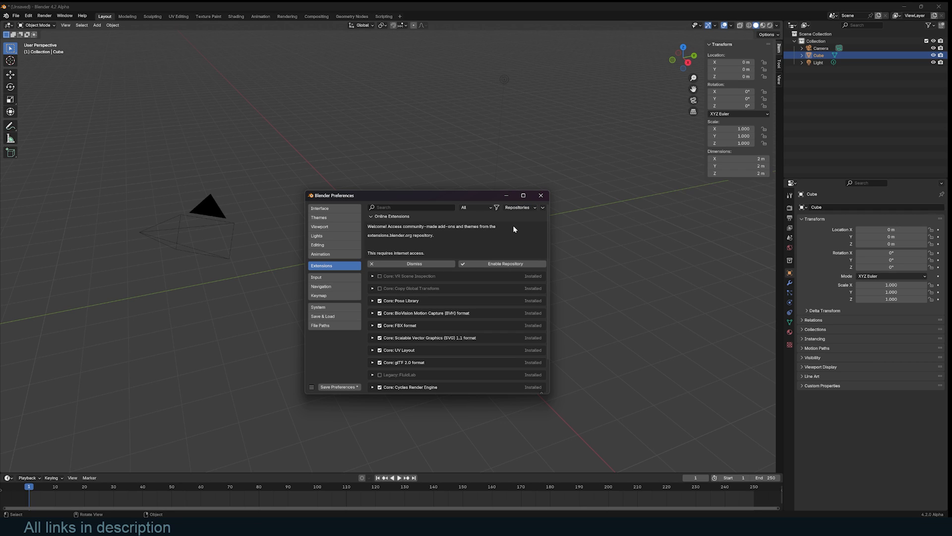
mouse_move(505, 239)
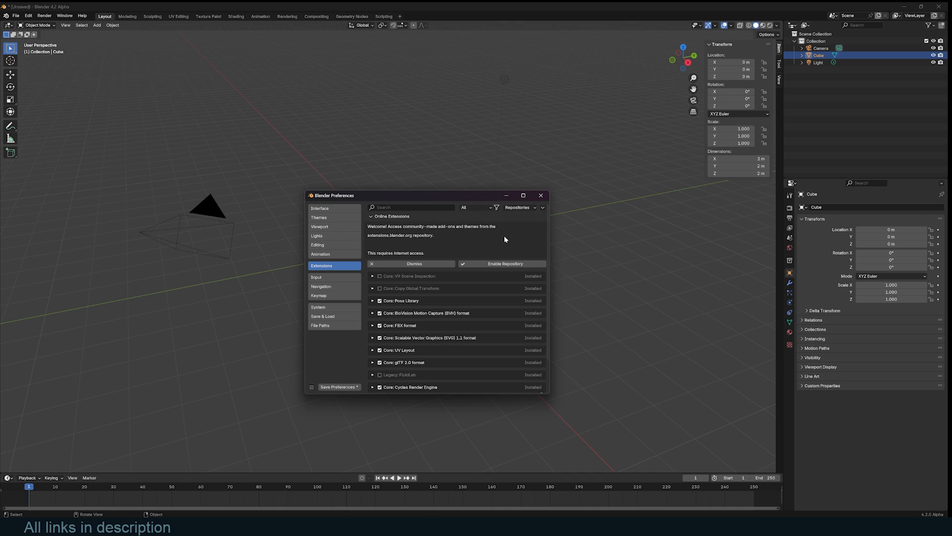
mouse_move(464, 250)
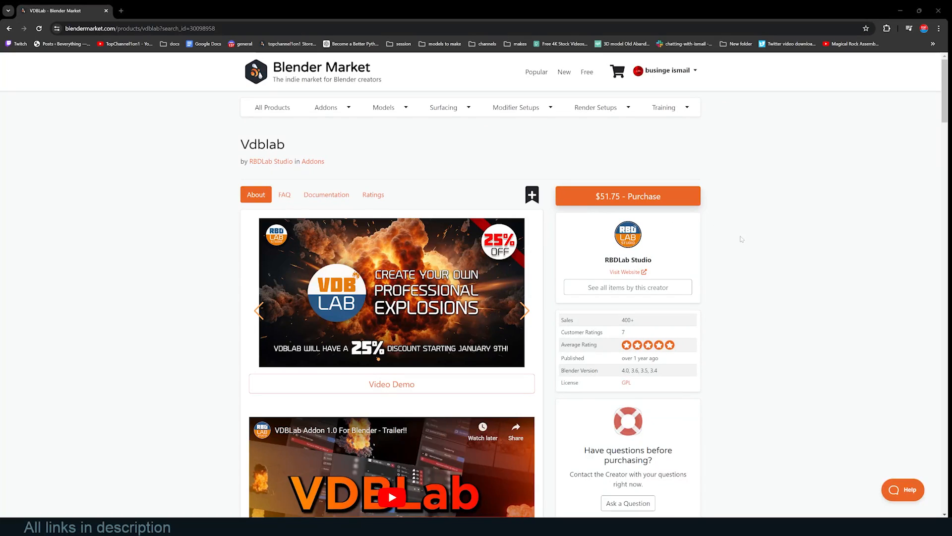
Step: Scroll the VDBLab page through its pricing, preset tools and emitter module features
scroll("down", 3)
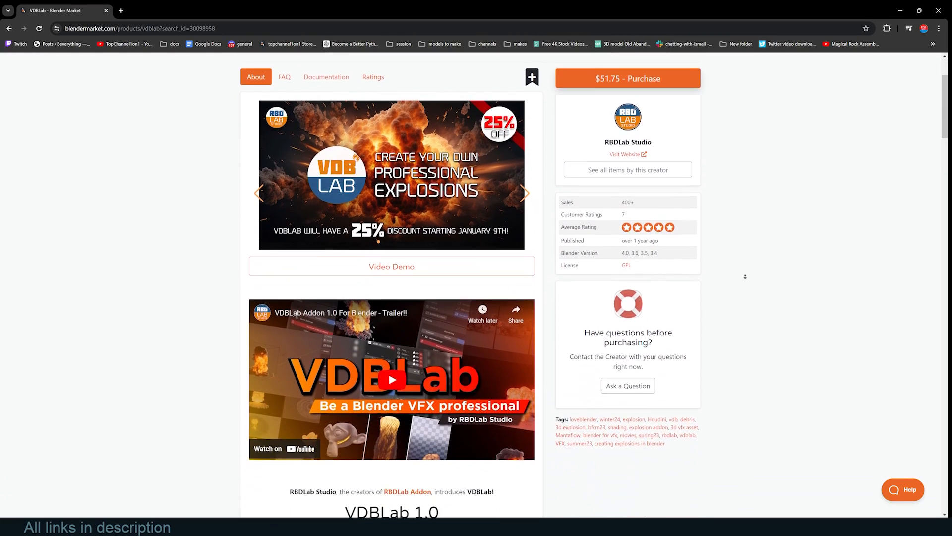
scroll("down", 3)
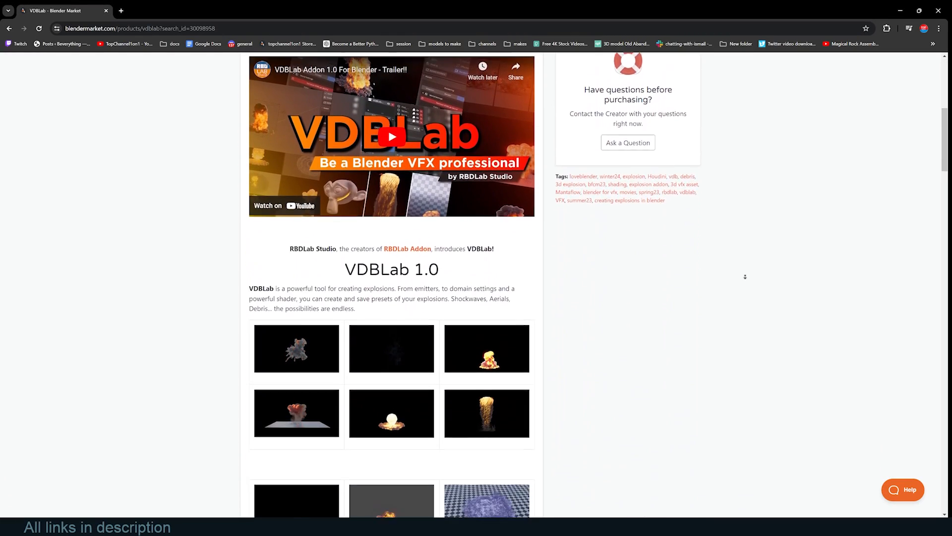
scroll("down", 3)
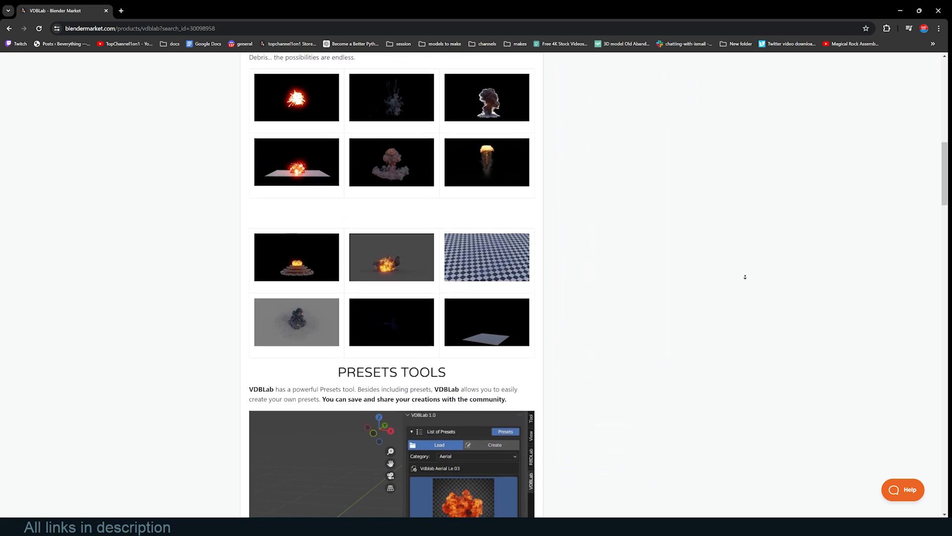
scroll("down", 3)
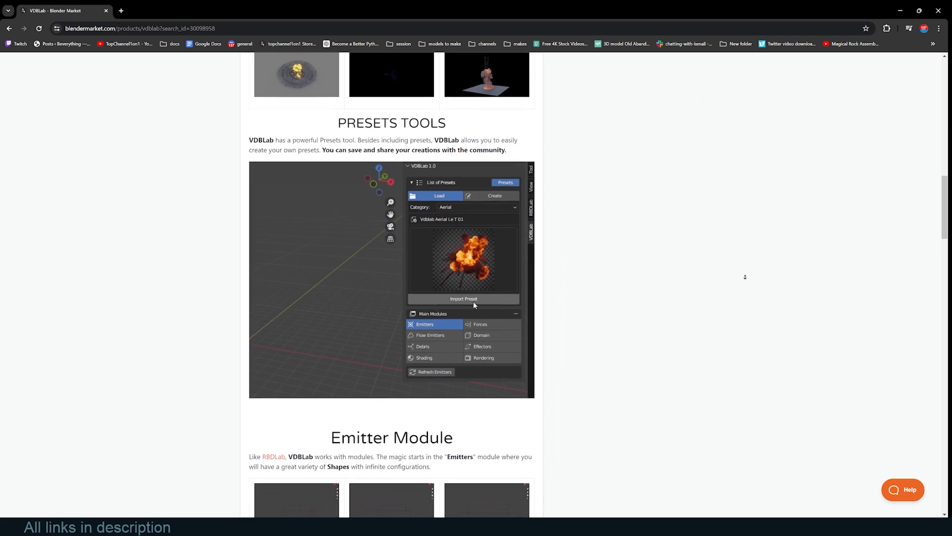
scroll("down", 3)
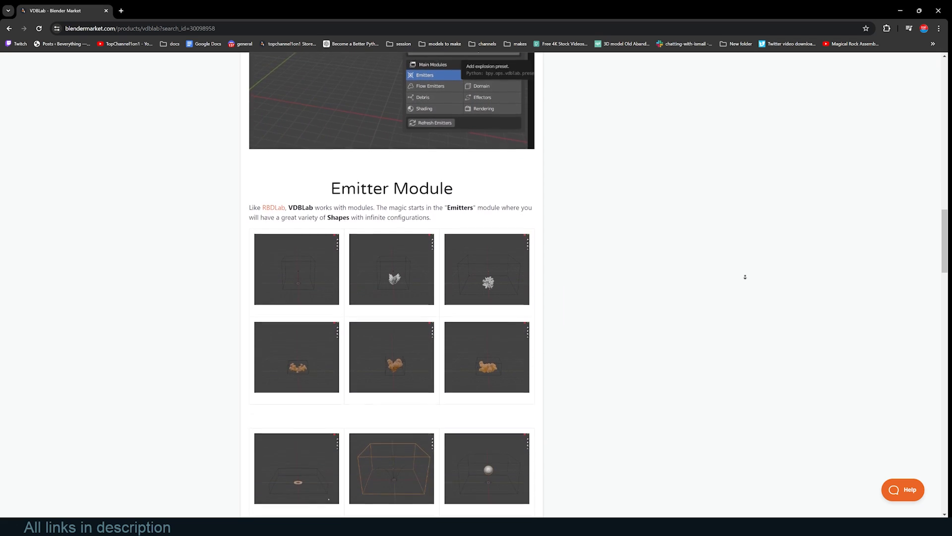
scroll("down", 3)
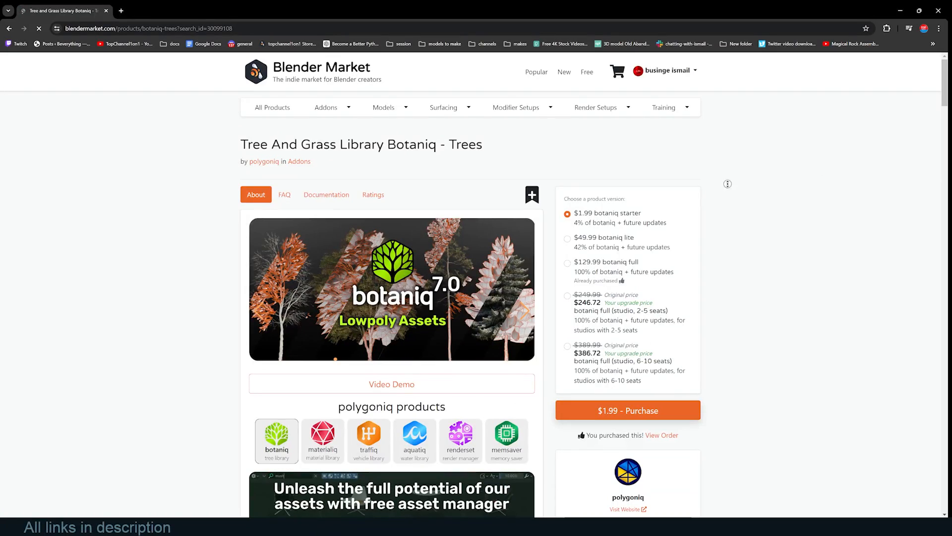
Step: Scroll Botaniq Trees past license variants, engon features and tree, plant and rock categories
scroll("down", 3)
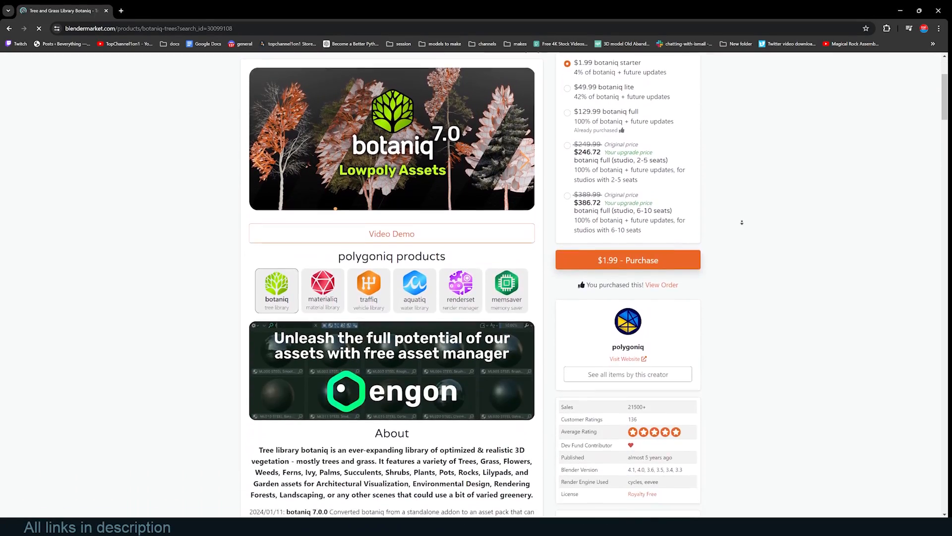
scroll("down", 3)
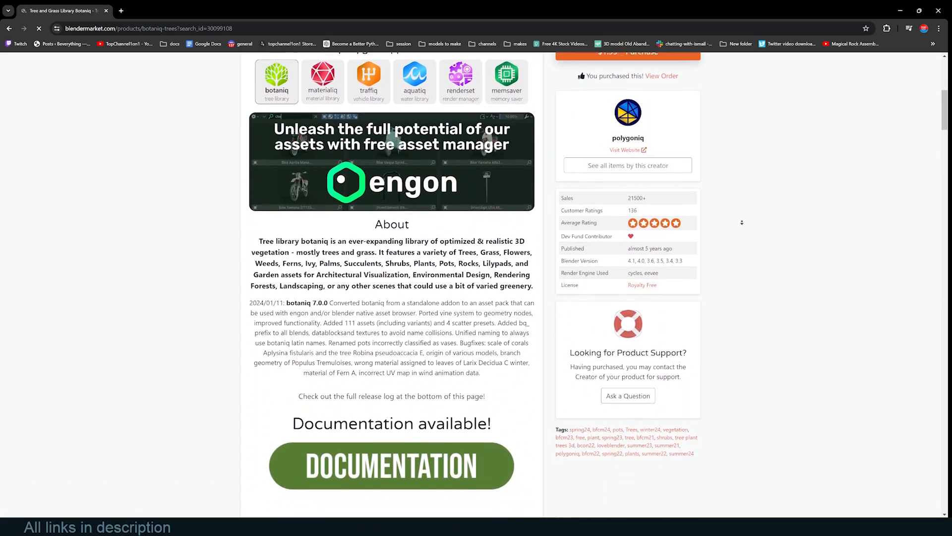
scroll("down", 3)
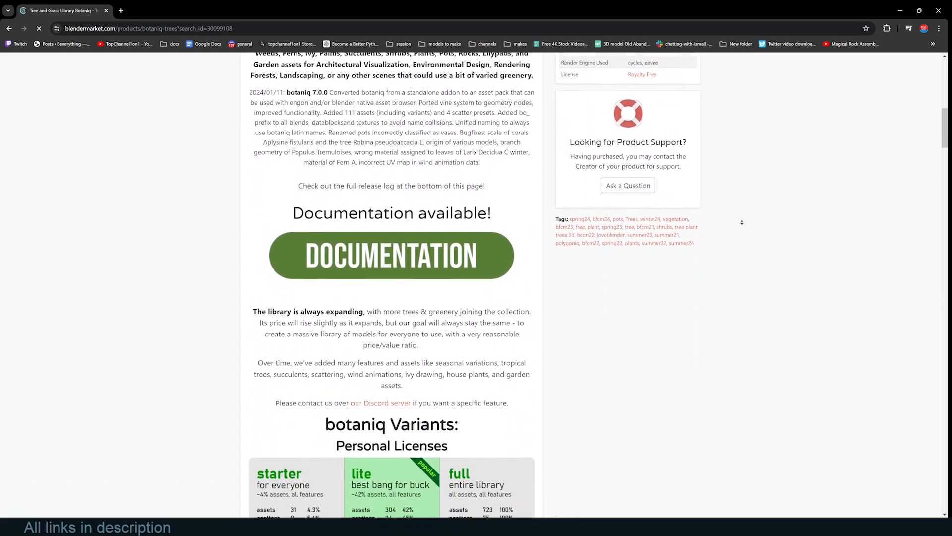
scroll("down", 3)
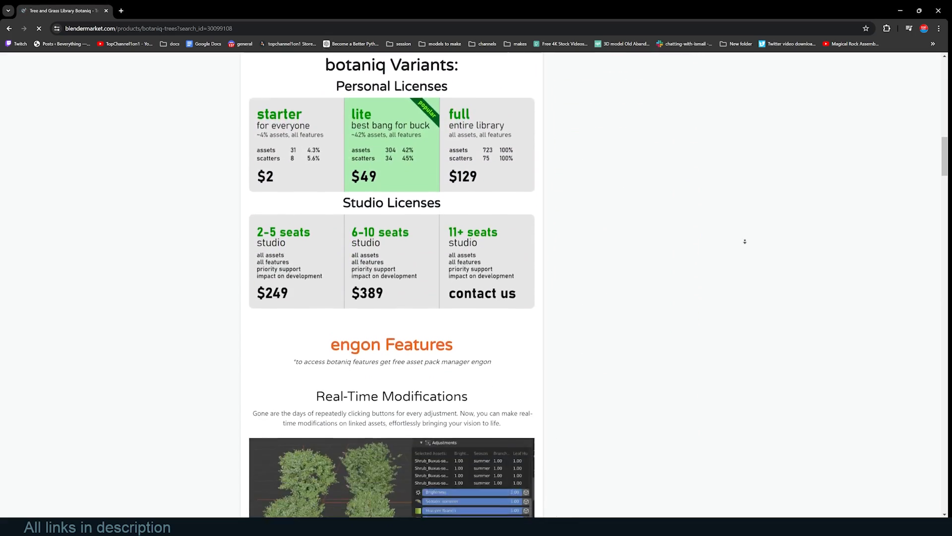
scroll("down", 3)
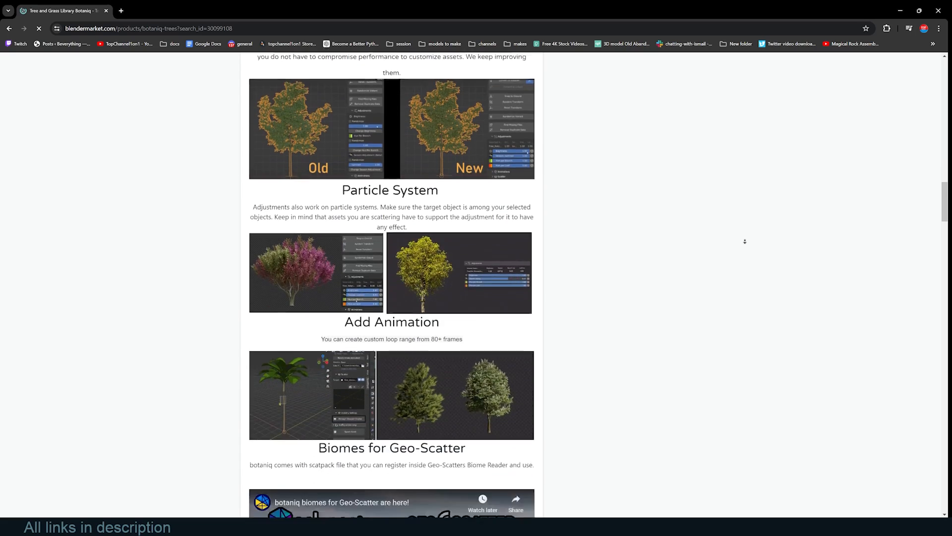
scroll("down", 3)
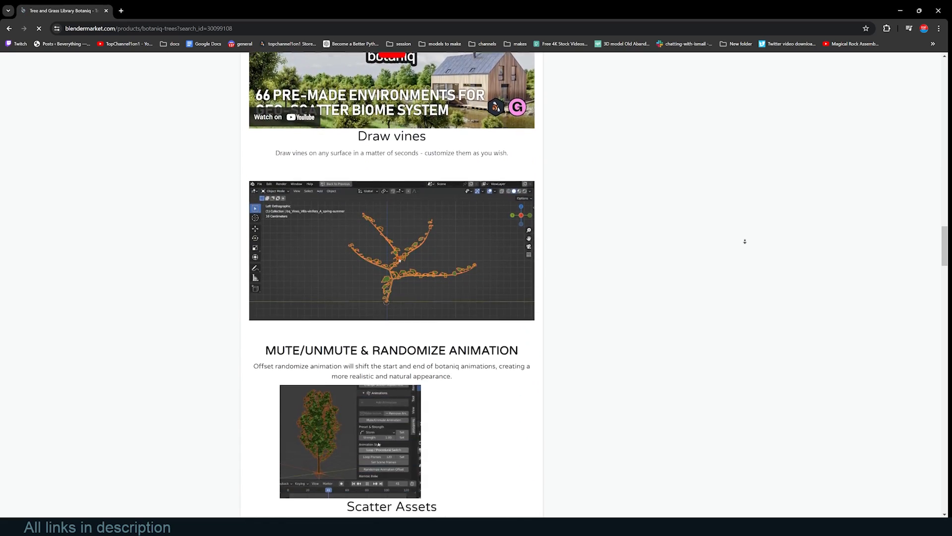
scroll("down", 3)
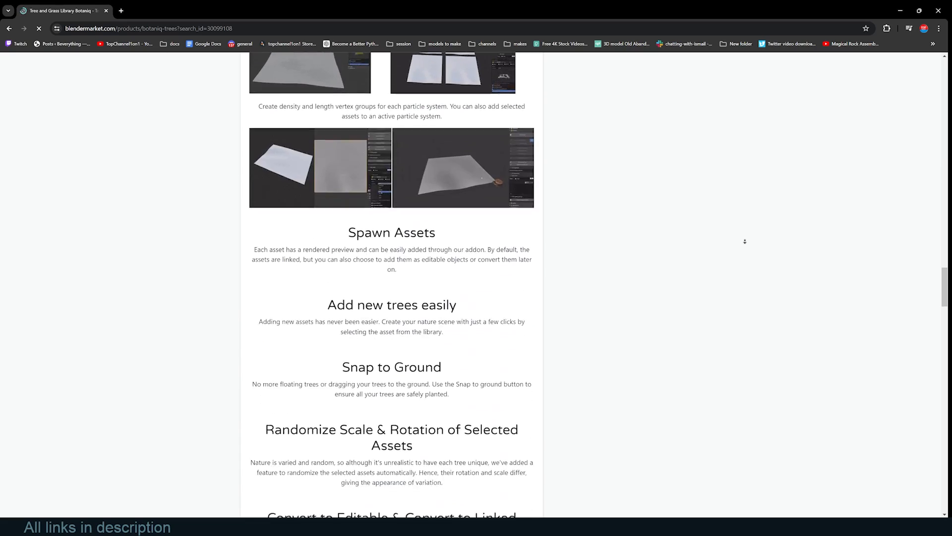
scroll("down", 3)
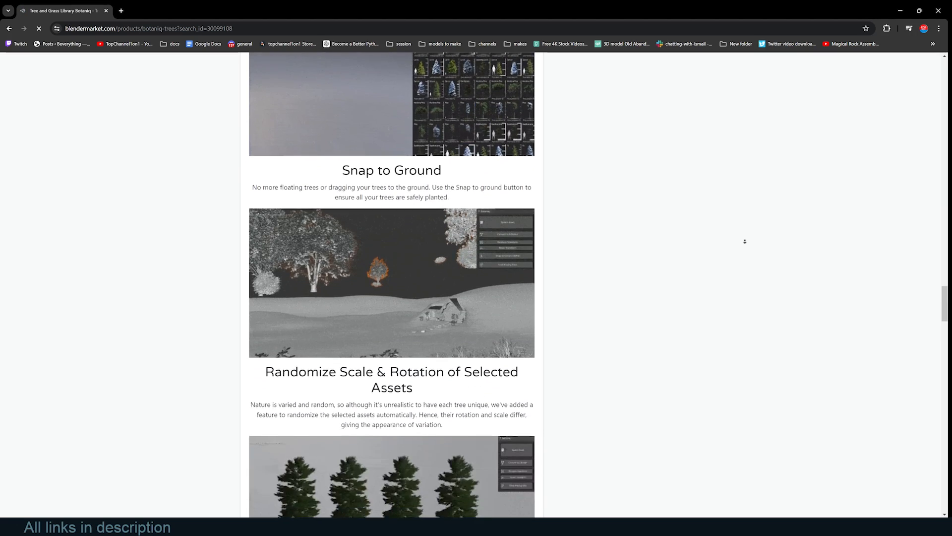
scroll("down", 3)
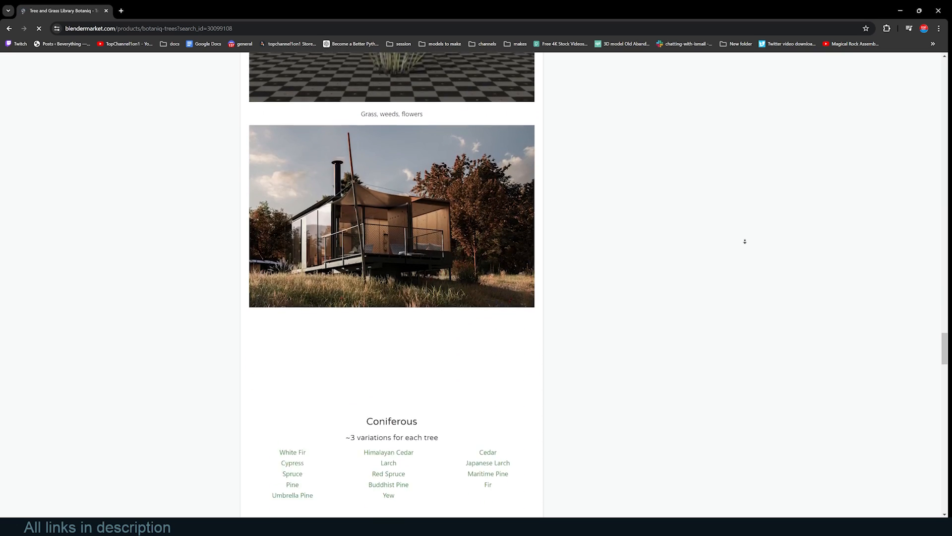
scroll("down", 3)
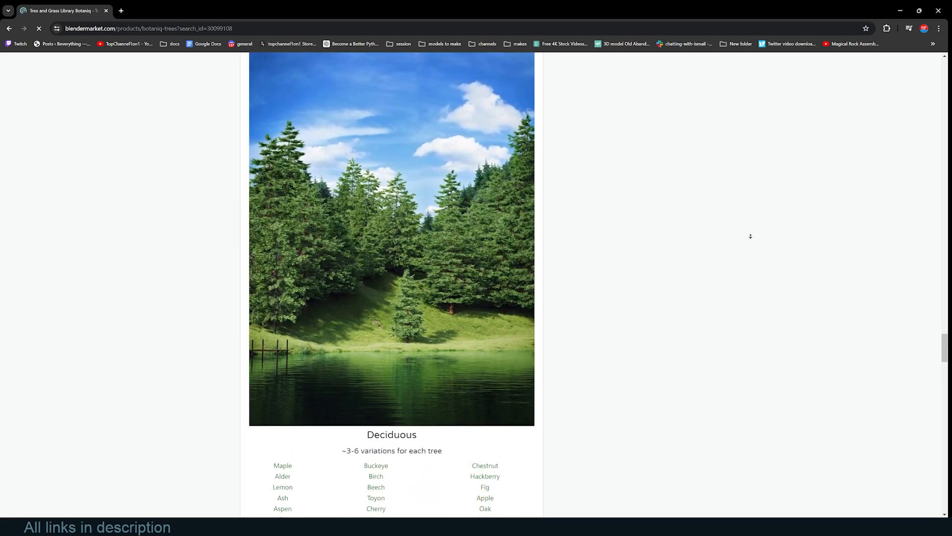
scroll("down", 3)
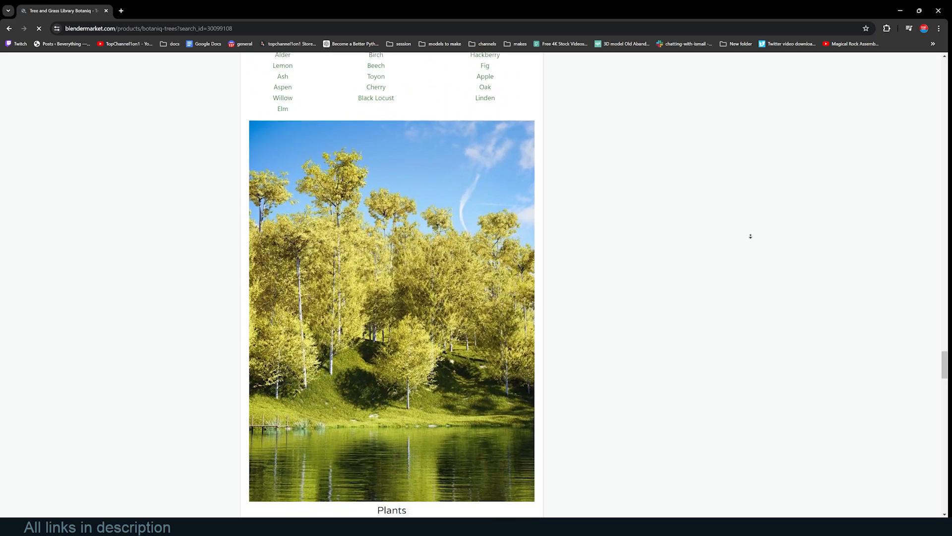
scroll("down", 3)
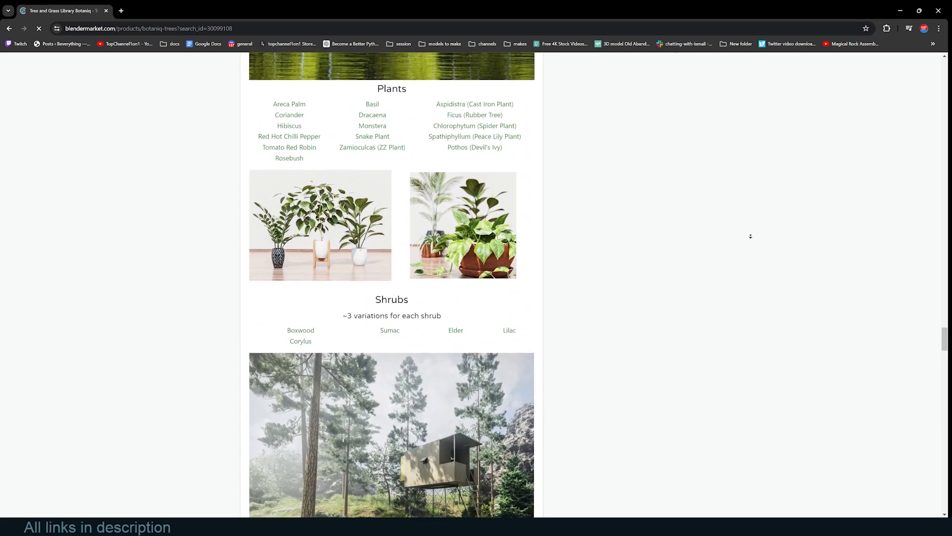
scroll("down", 3)
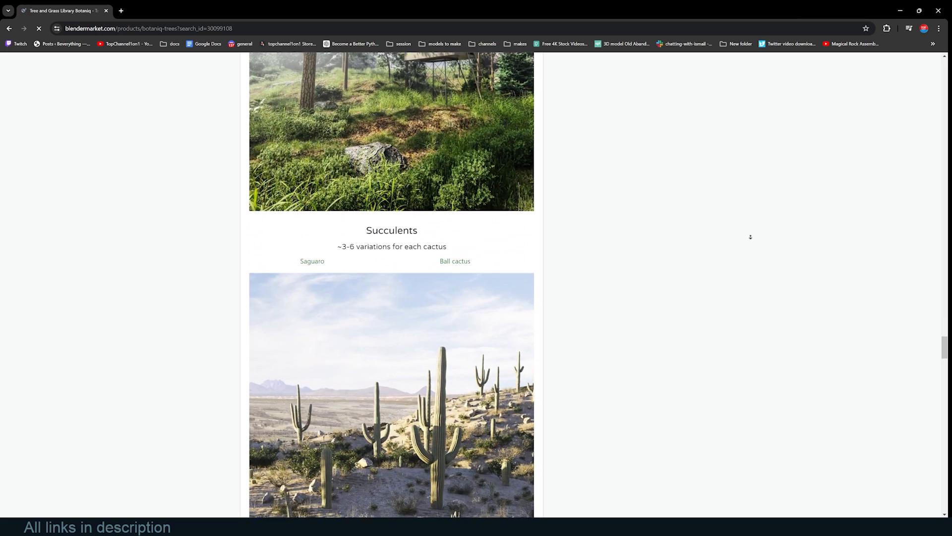
scroll("down", 3)
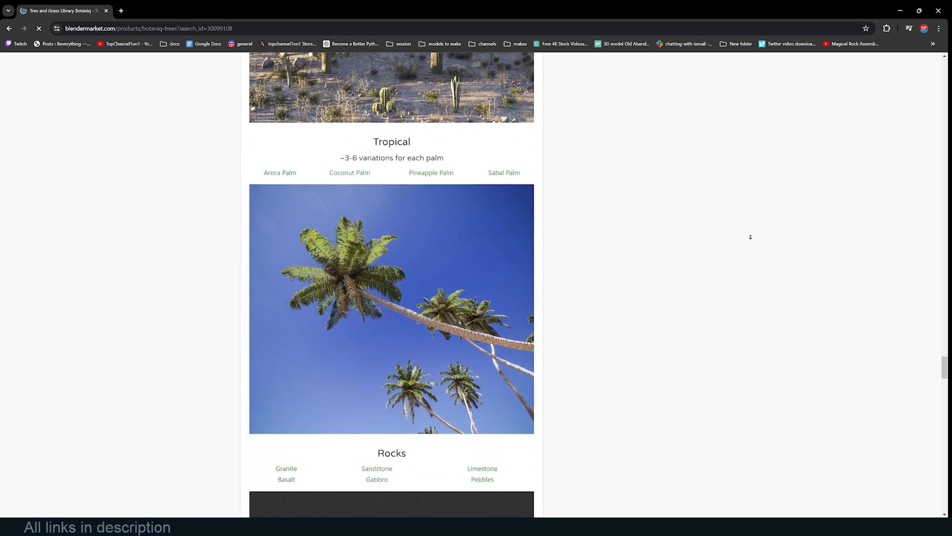
scroll("down", 3)
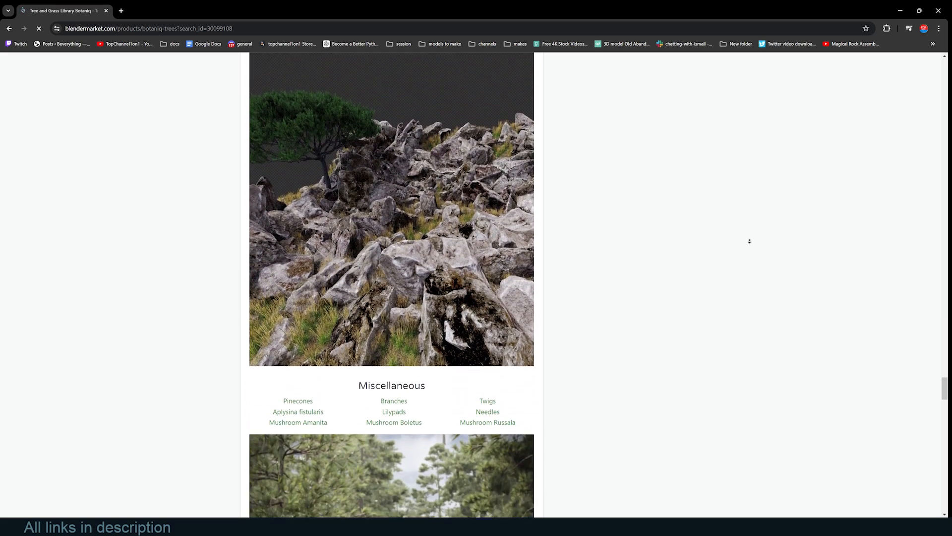
scroll("down", 3)
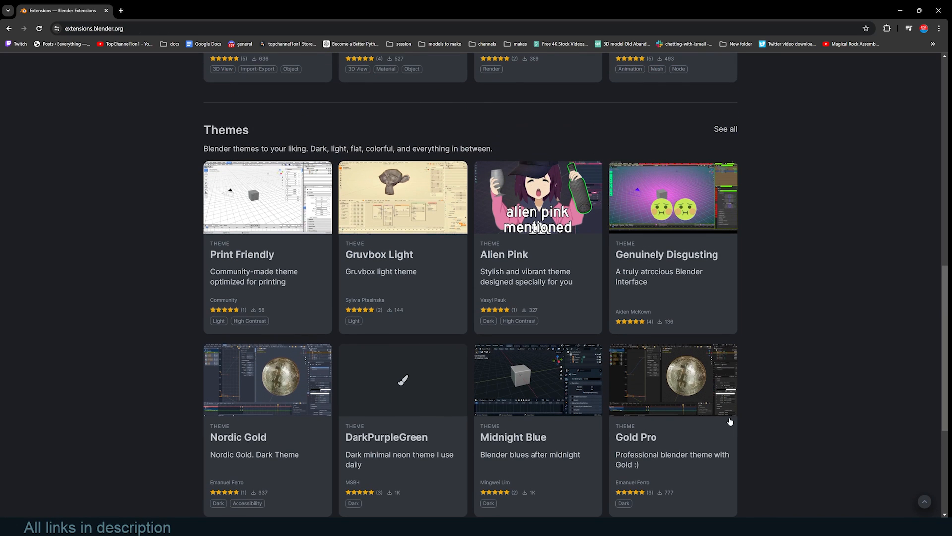
Step: Scroll extensions.blender.org up from Themes to the banner with Node Wrangler and Light Painter
scroll("up", 3)
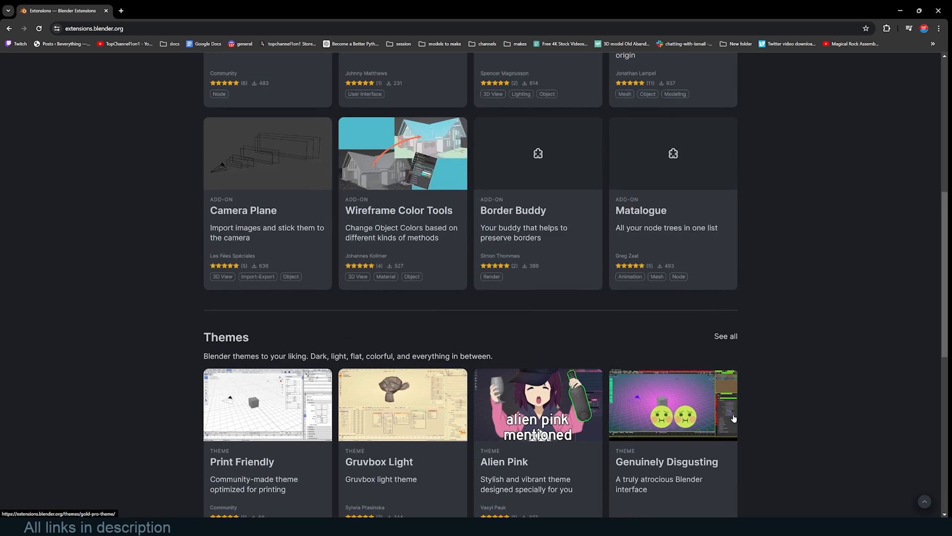
scroll("up", 3)
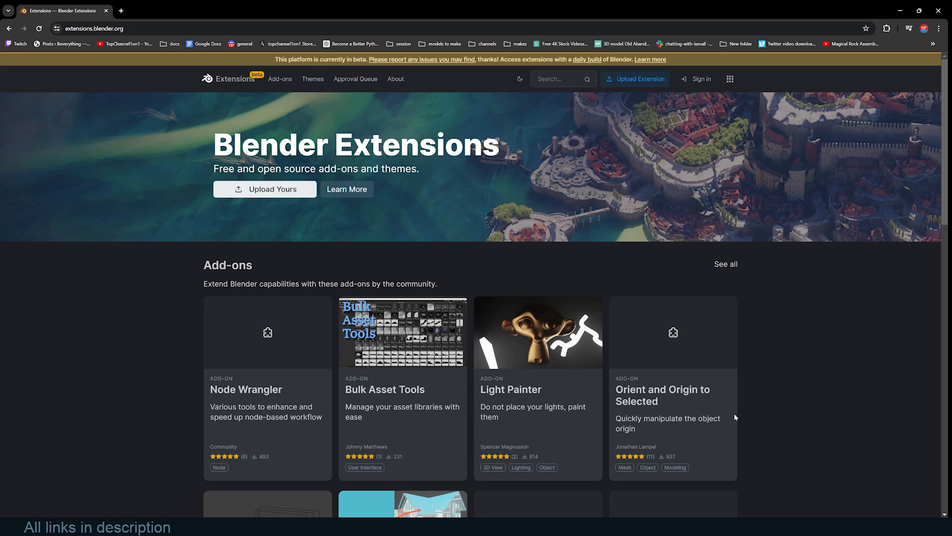
mouse_move(782, 414)
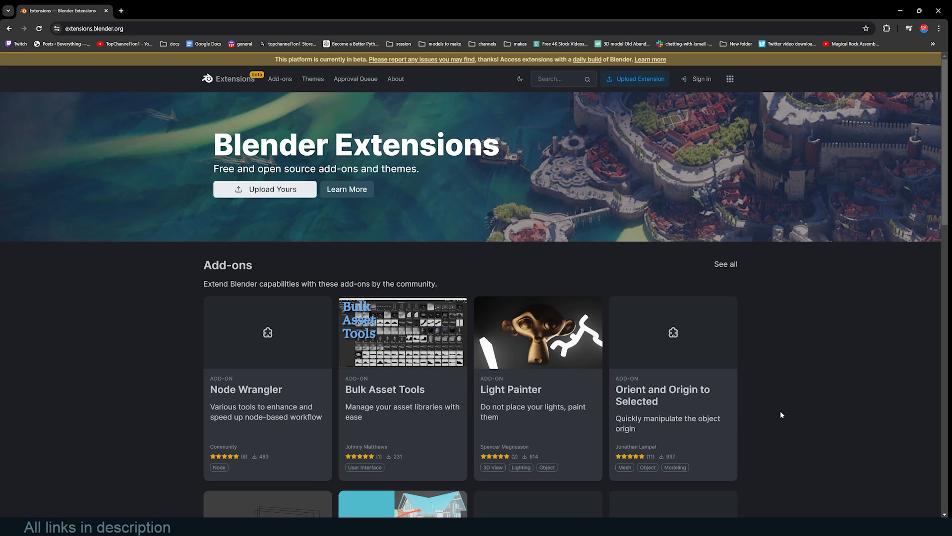